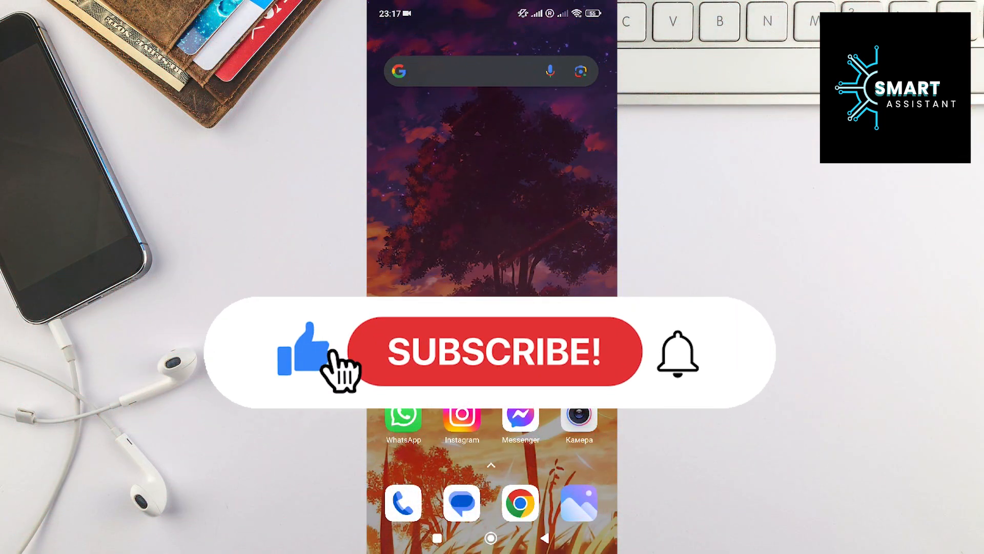
Step: Launch Facebook, go through the menu to Settings & privacy and reach the Preferences list
left_click(495, 351)
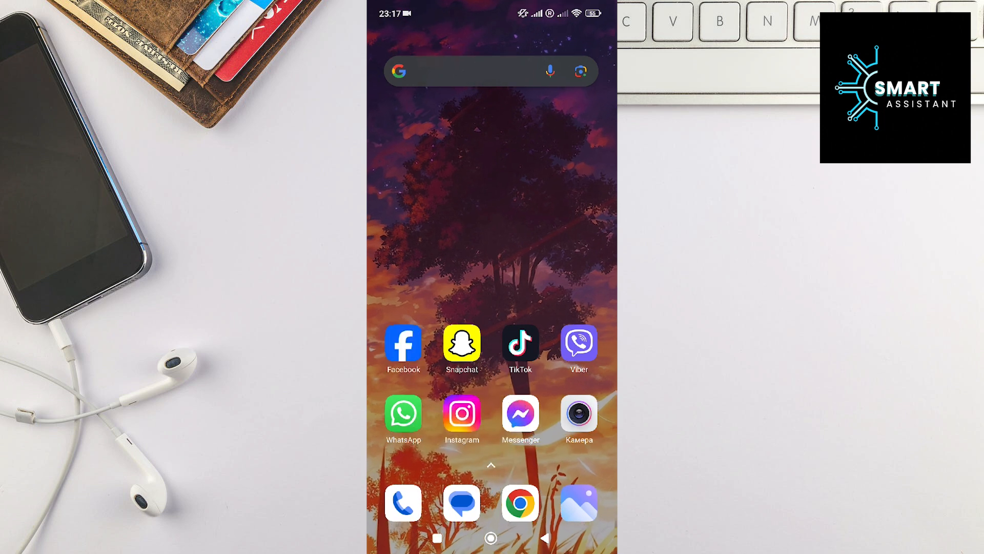
left_click(402, 344)
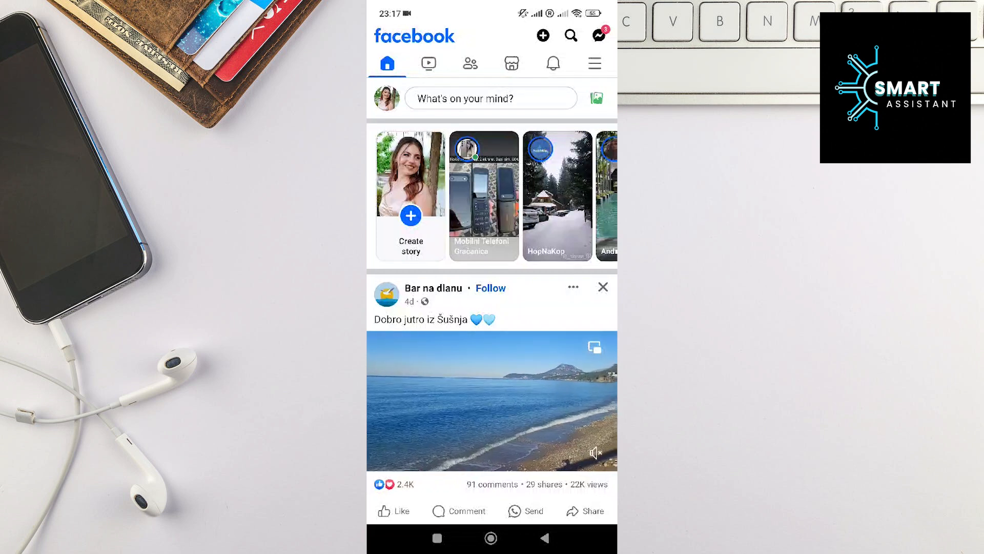
left_click(593, 63)
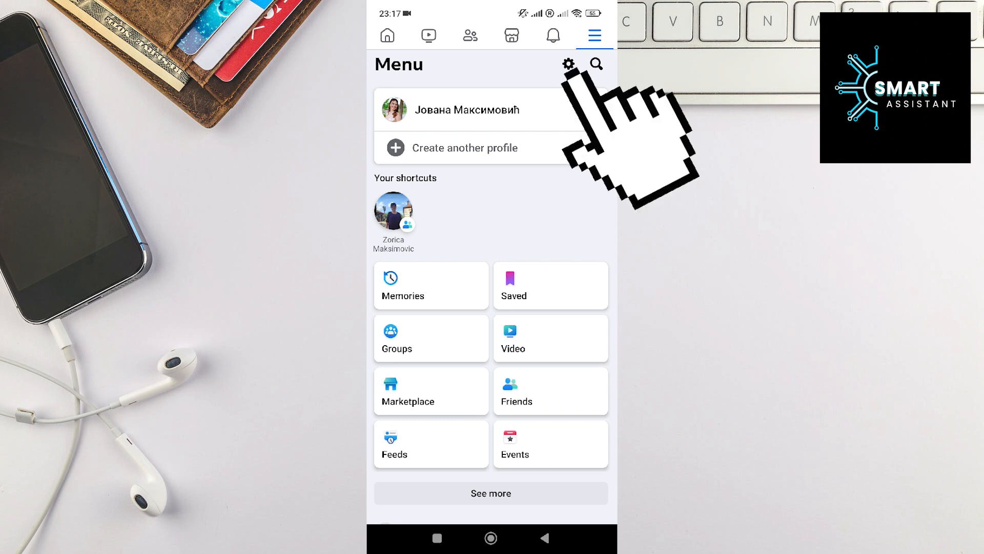
left_click(567, 63)
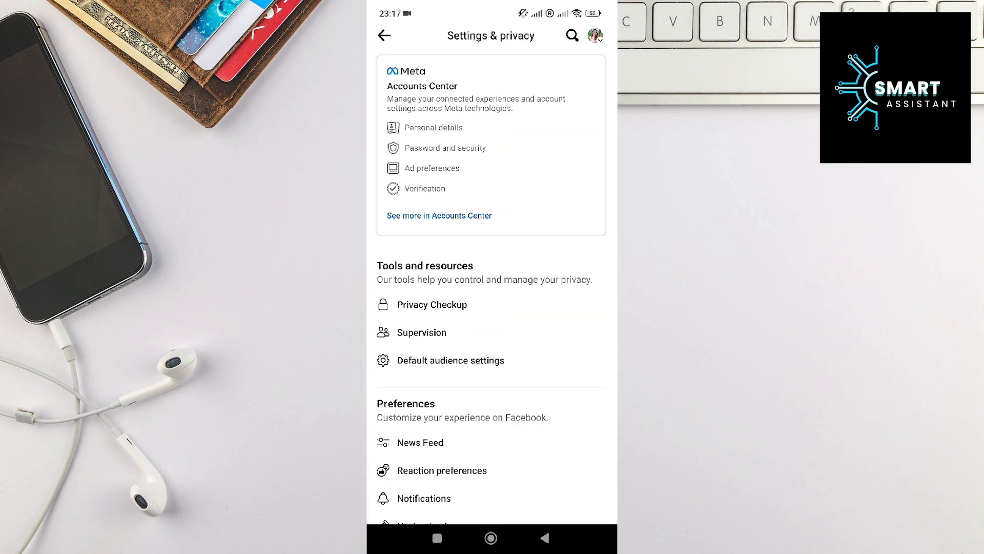
scroll("down", 3)
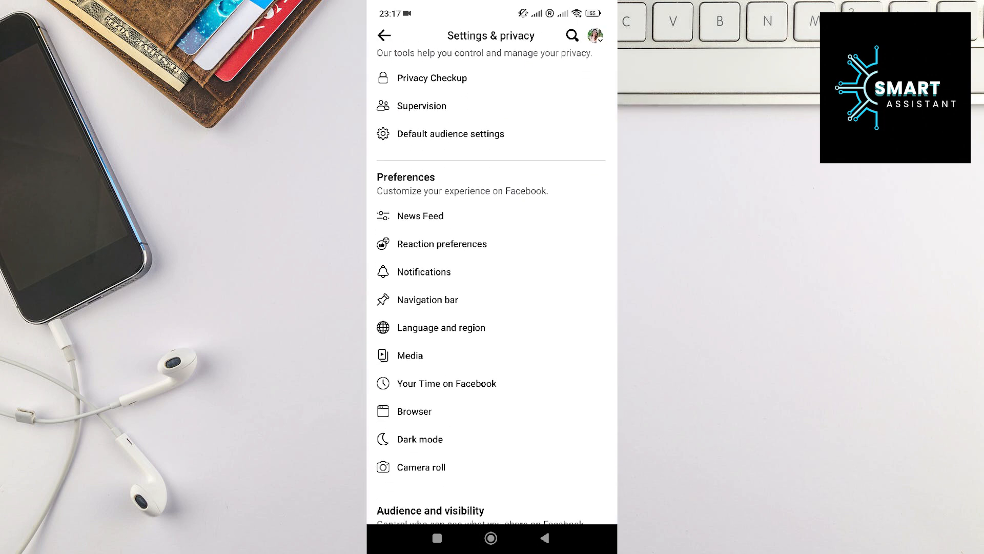
Step: In Media settings, check 'Never Autoplay Videos' so the change is saved
left_click(408, 355)
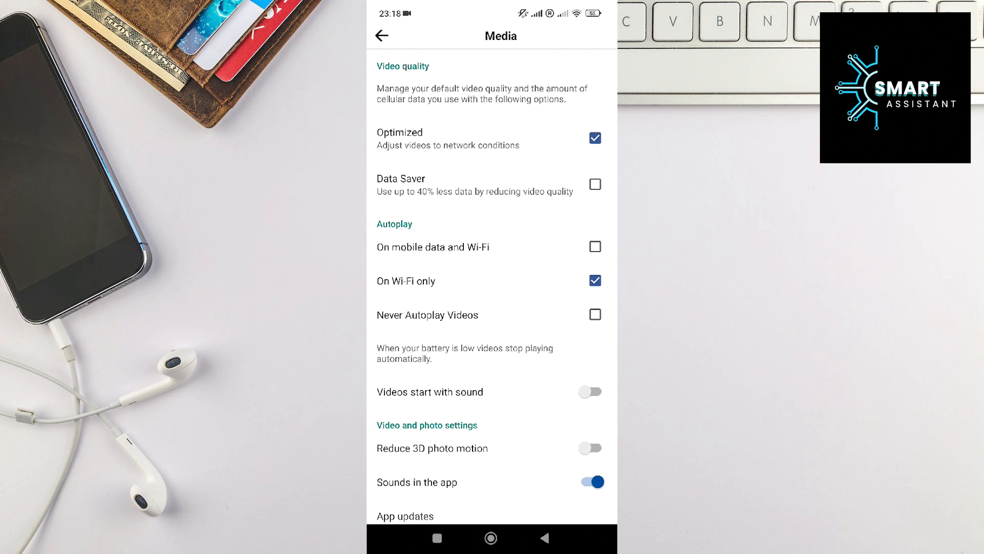
left_click(593, 315)
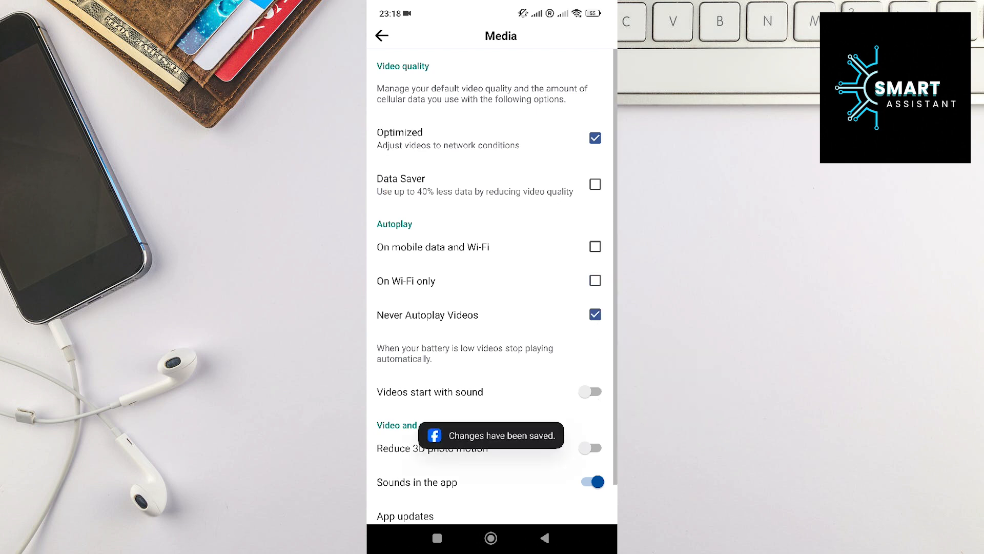